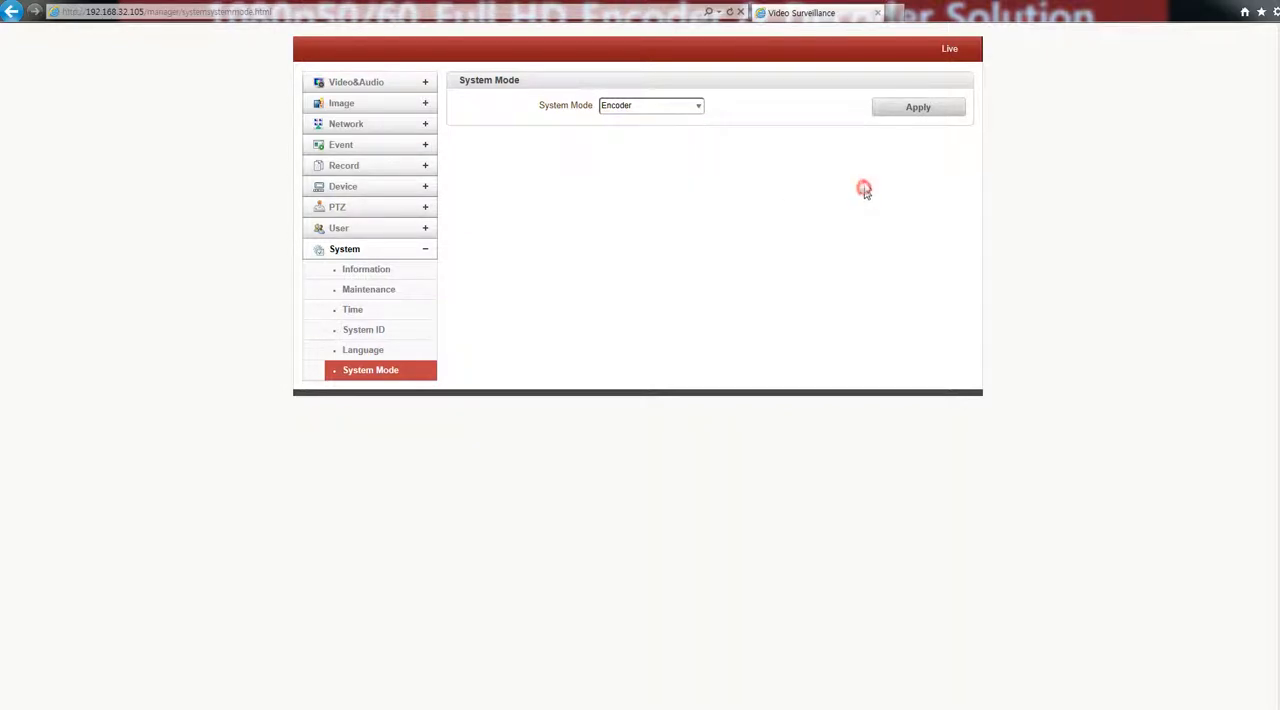
Show the encoder's Encode page with live preview and primary stream settings
{"action": "left_click", "coordinate": [356, 82]}
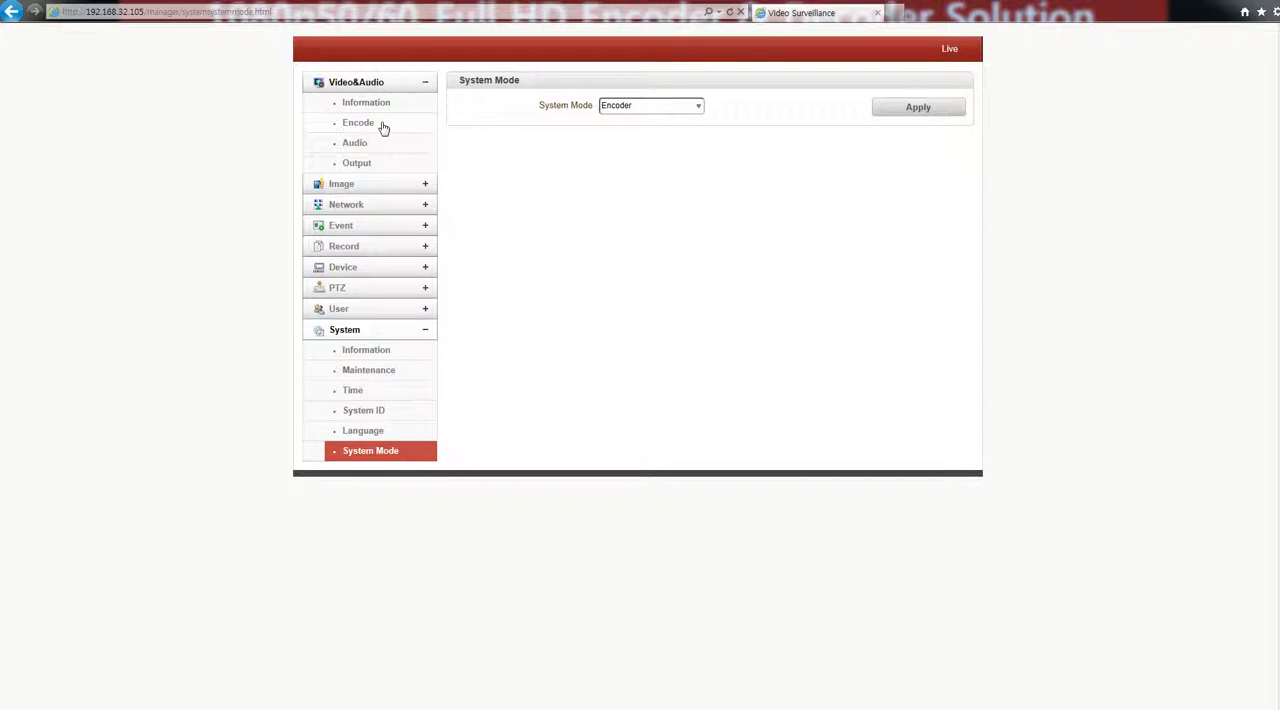
{"action": "left_click", "coordinate": [358, 122]}
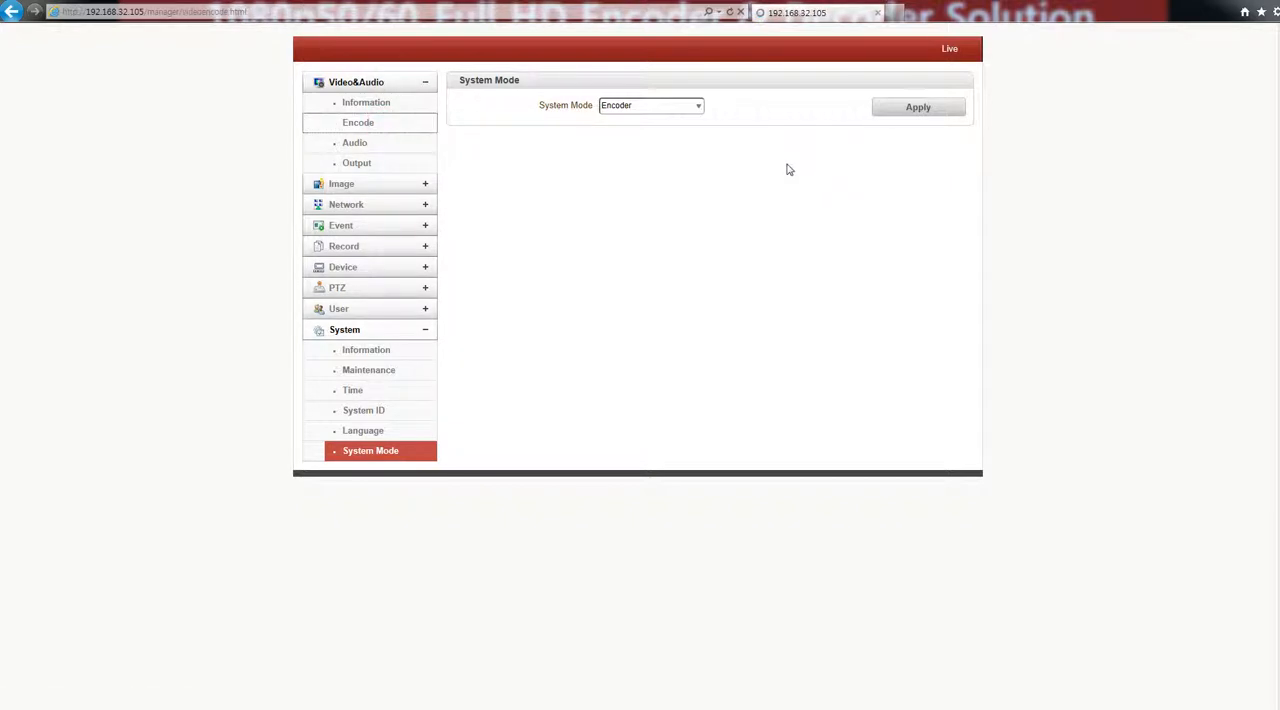
{"action": "mouse_move", "coordinate": [736, 168]}
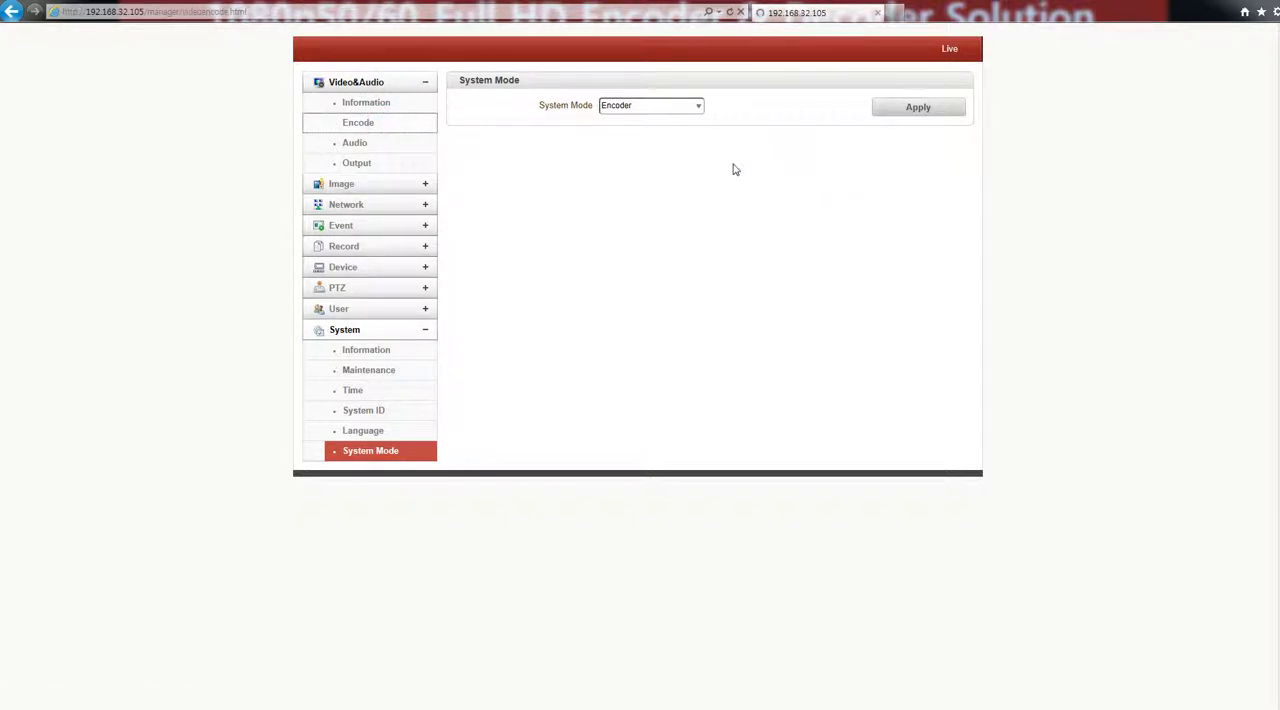
{"action": "left_click", "coordinate": [358, 122]}
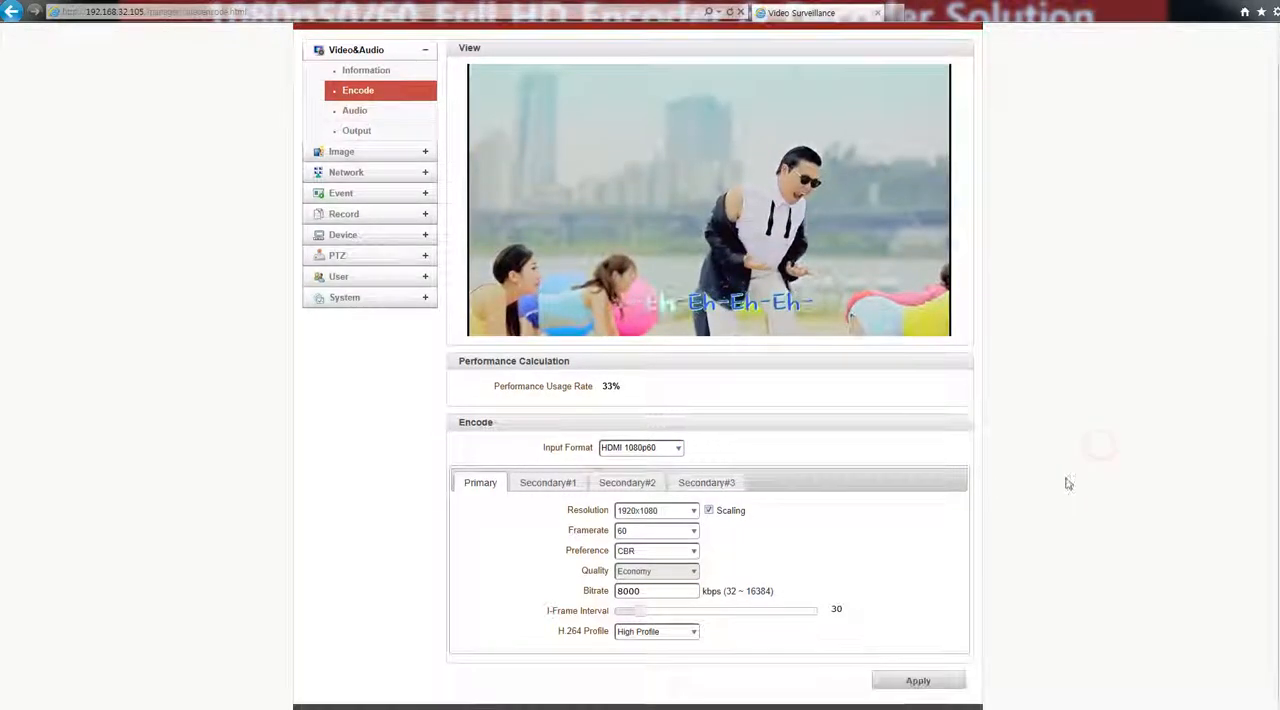
{"action": "left_click", "coordinate": [678, 448]}
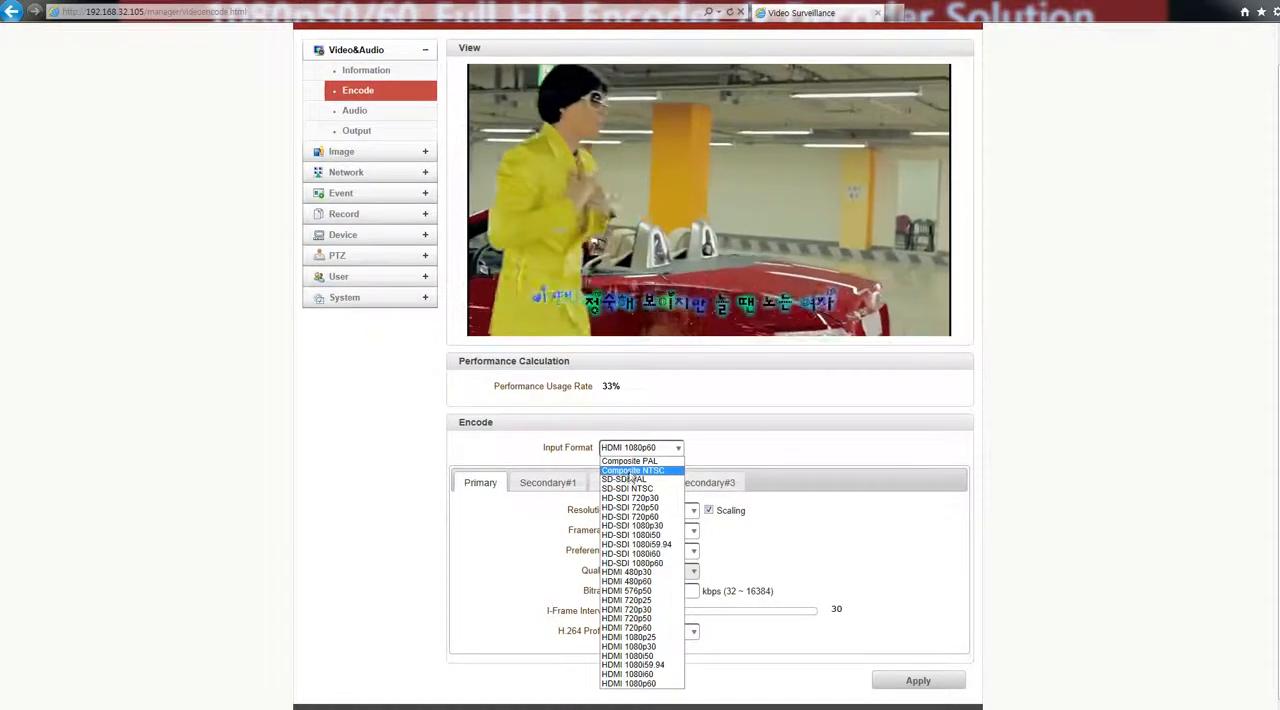
{"action": "mouse_move", "coordinate": [622, 480]}
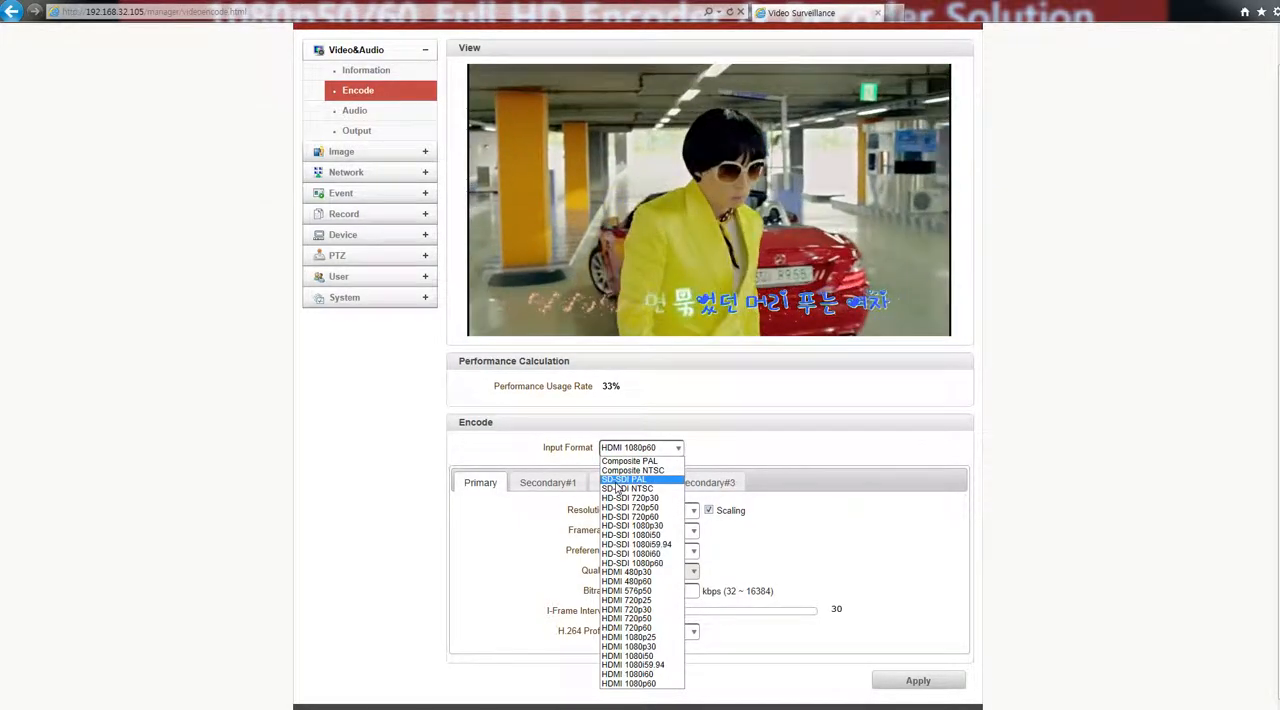
{"action": "mouse_move", "coordinate": [630, 674]}
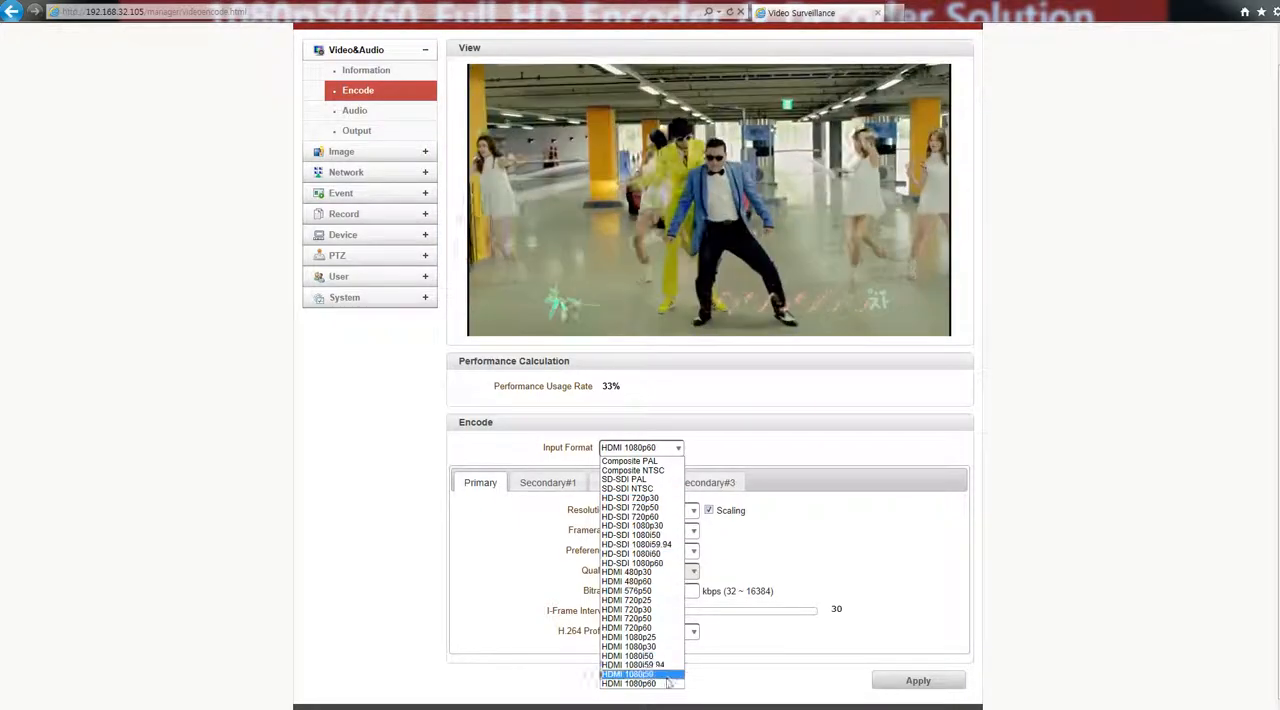
{"action": "mouse_move", "coordinate": [640, 684]}
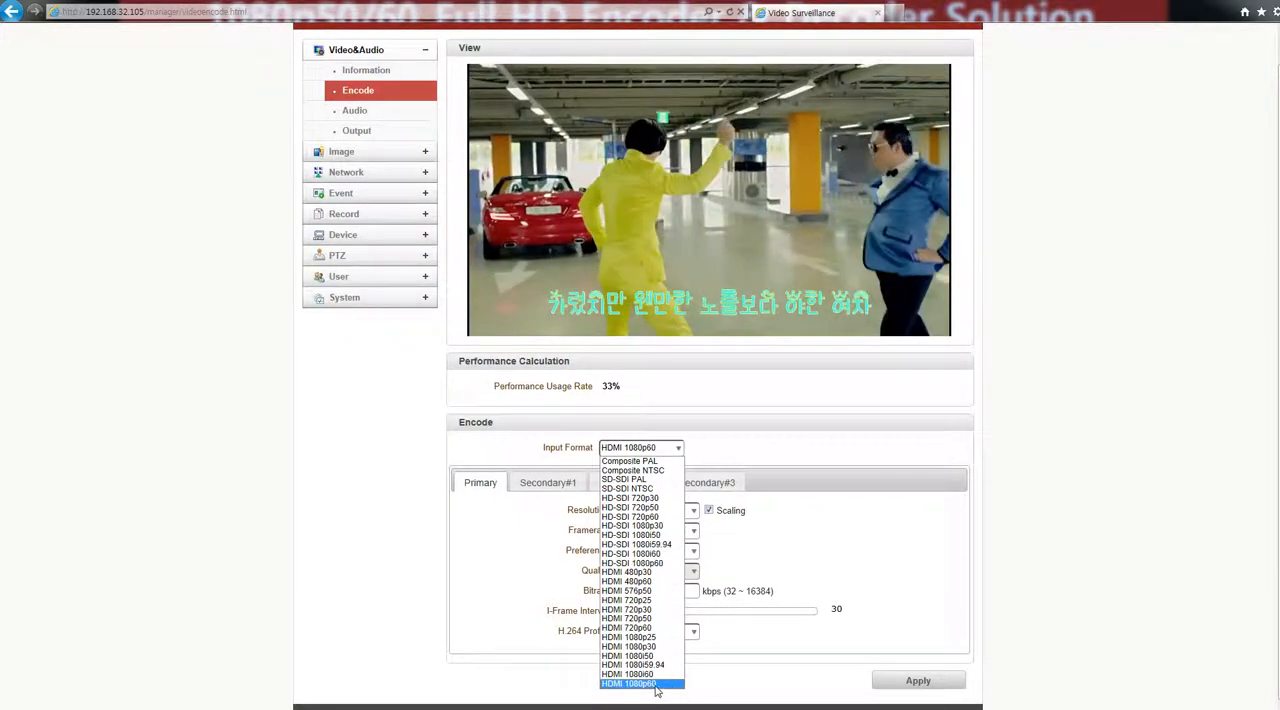
{"action": "left_click", "coordinate": [640, 684]}
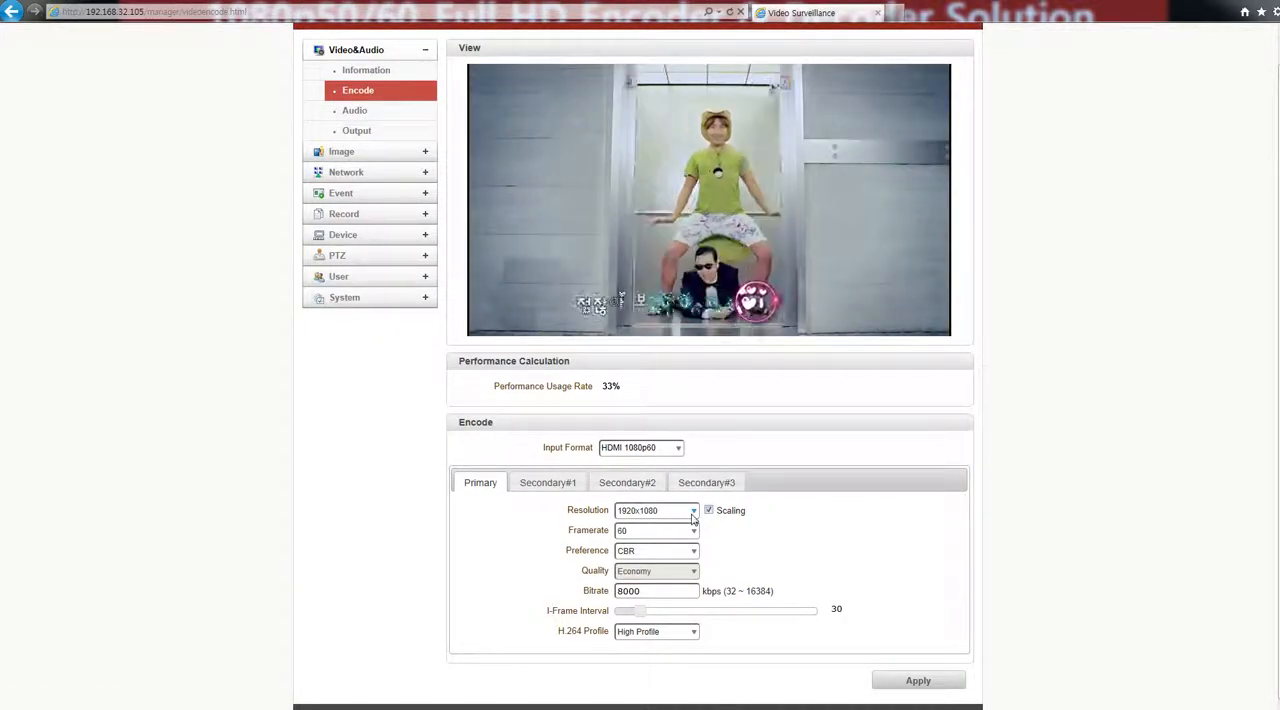
{"action": "left_click", "coordinate": [692, 510]}
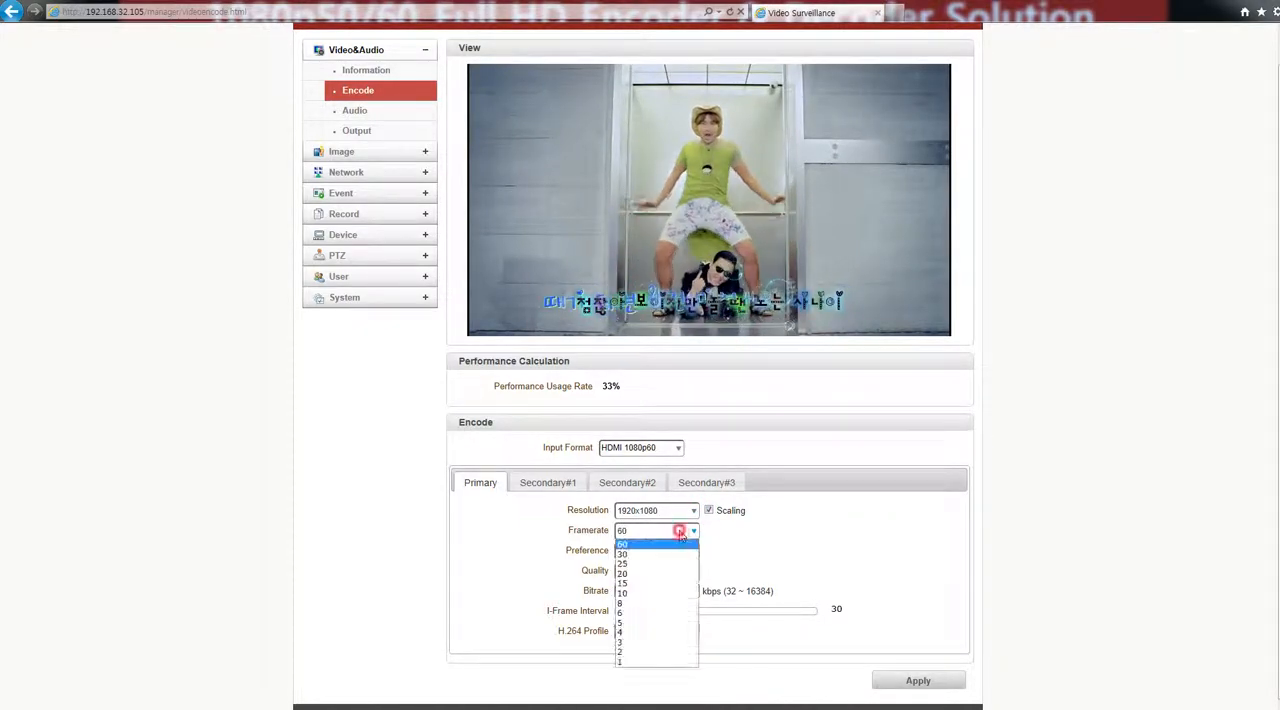
{"action": "left_click", "coordinate": [622, 544]}
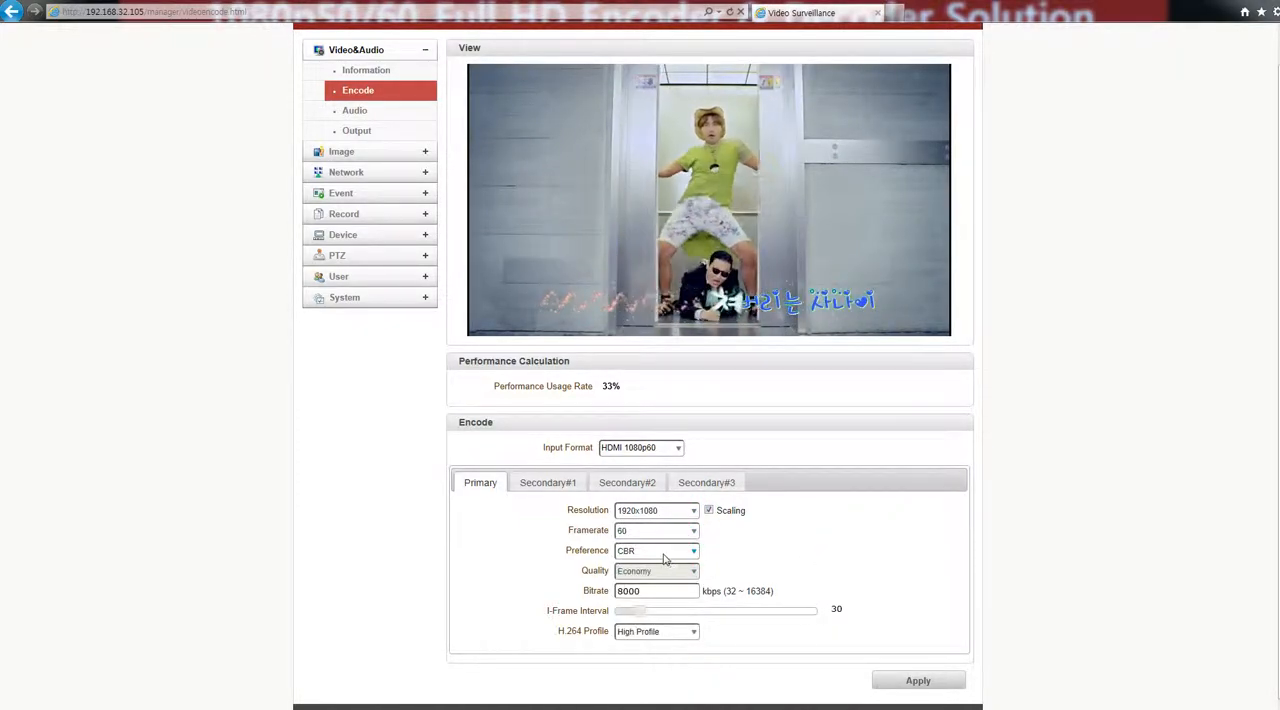
{"action": "left_click", "coordinate": [692, 550]}
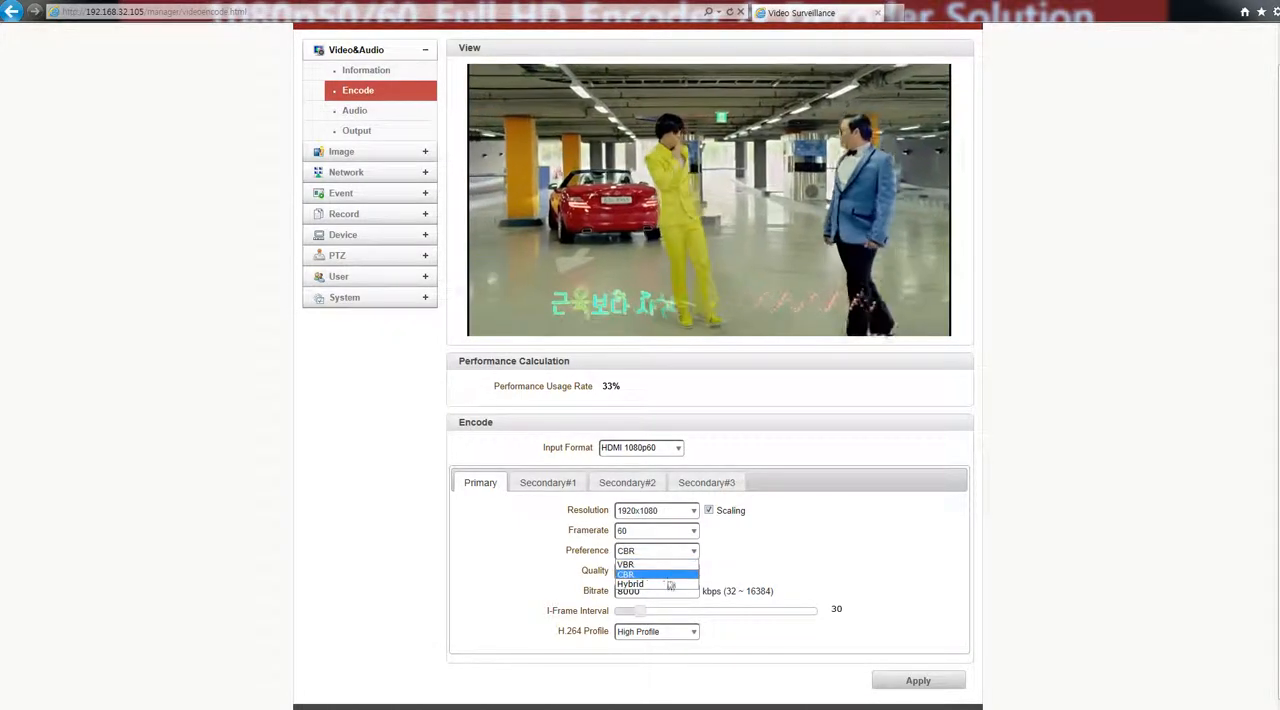
{"action": "left_click", "coordinate": [656, 572]}
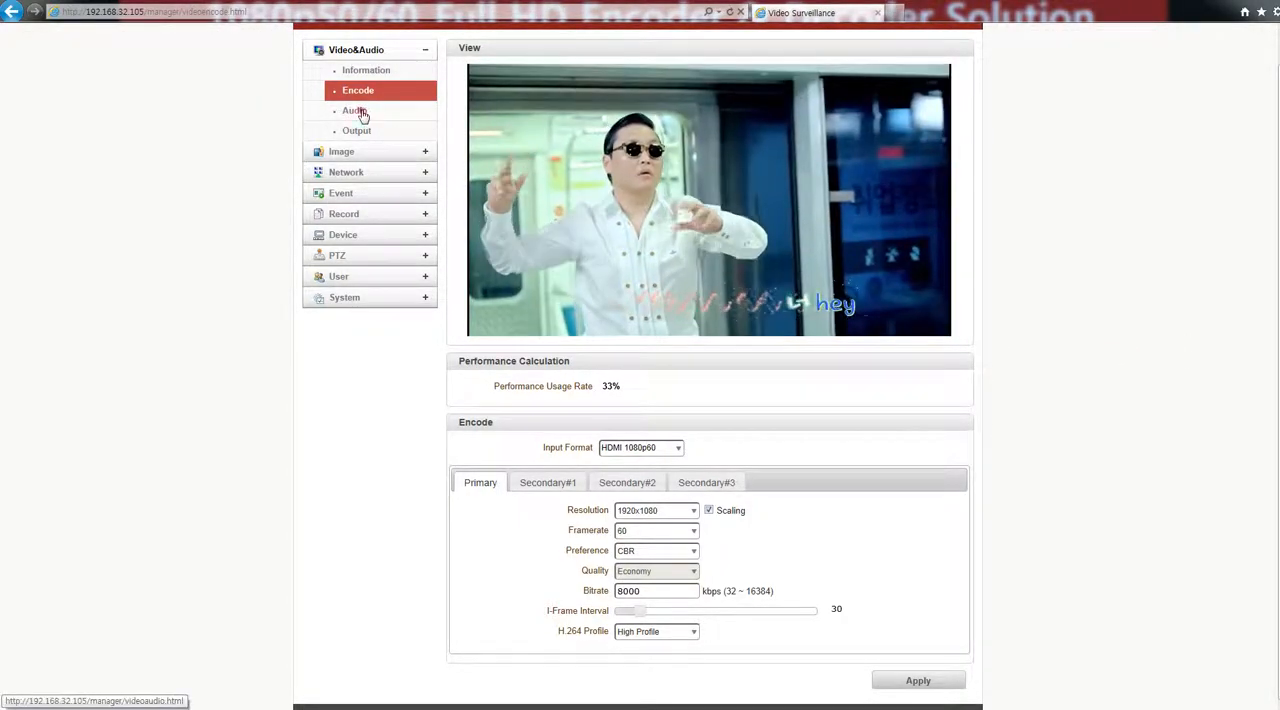
Show the encoder's Audio page: embedded source, AAC, 32 kHz, 64 kbps
{"action": "left_click", "coordinate": [356, 110]}
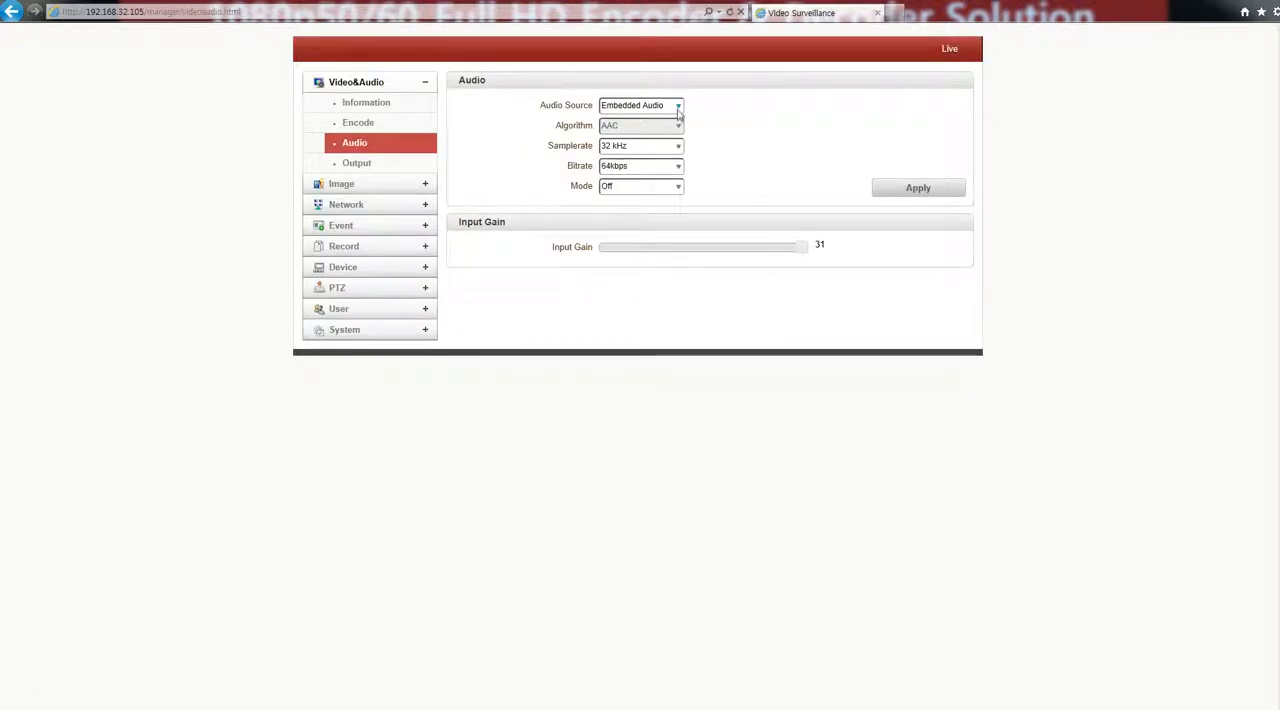
{"action": "mouse_move", "coordinate": [650, 120]}
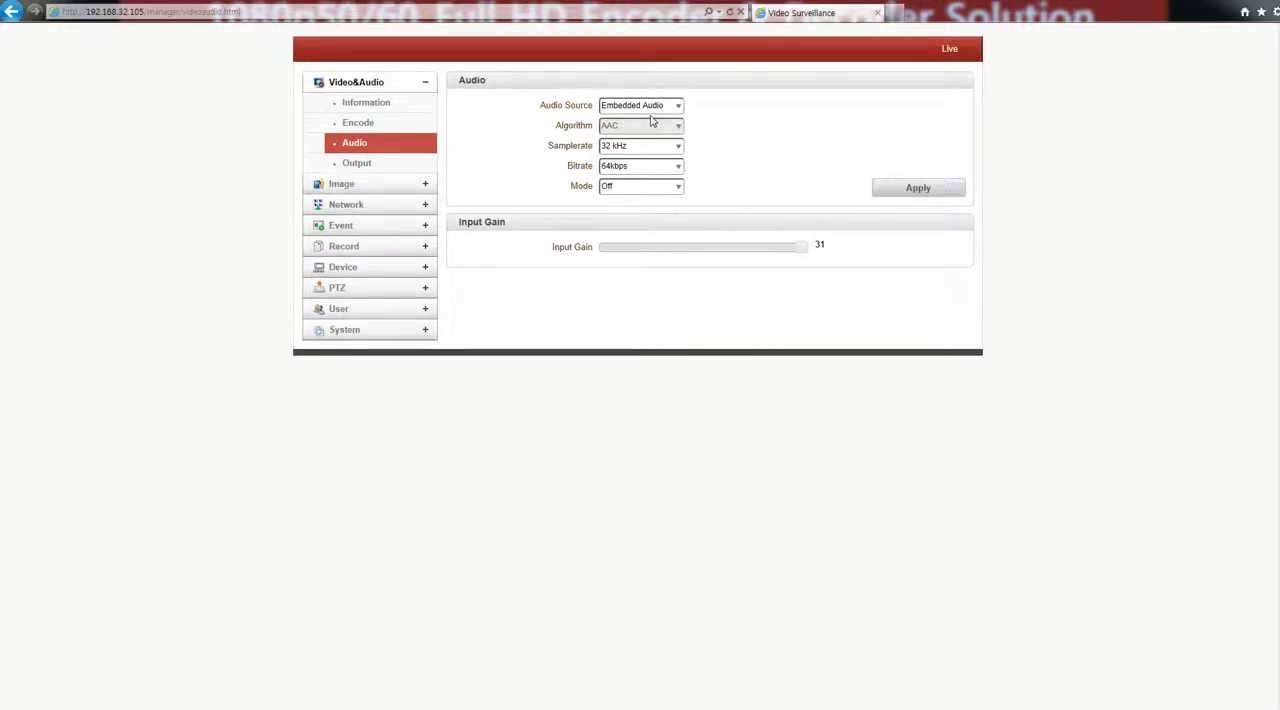
{"action": "mouse_move", "coordinate": [930, 518]}
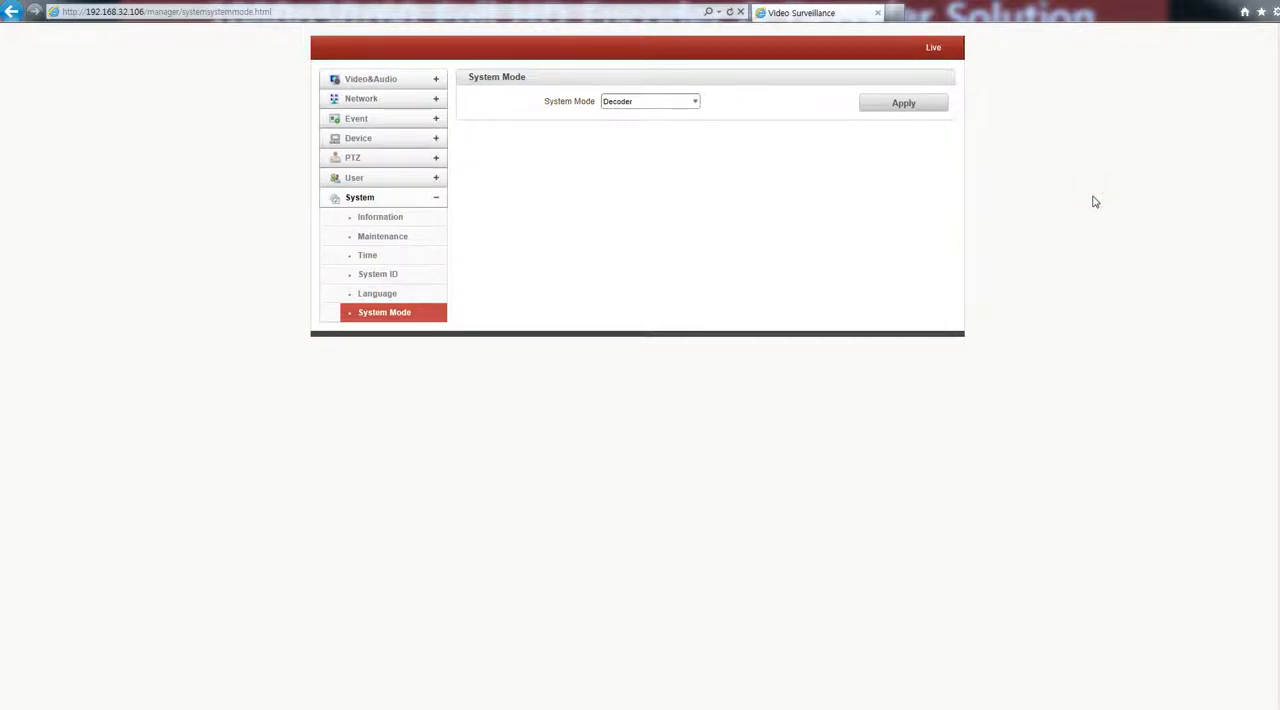
{"action": "mouse_move", "coordinate": [420, 104]}
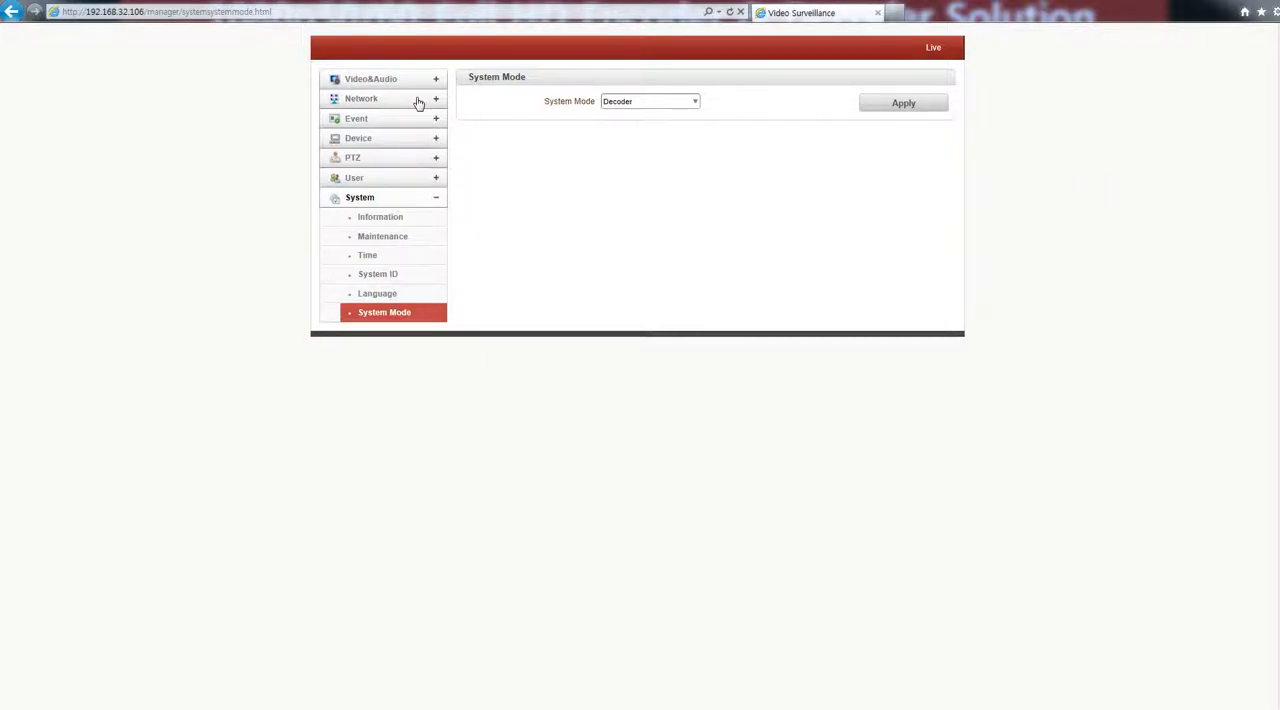
Show the decoder's Network Remote page: TCP to 192.168.32.105 on port 2222
{"action": "left_click", "coordinate": [360, 98]}
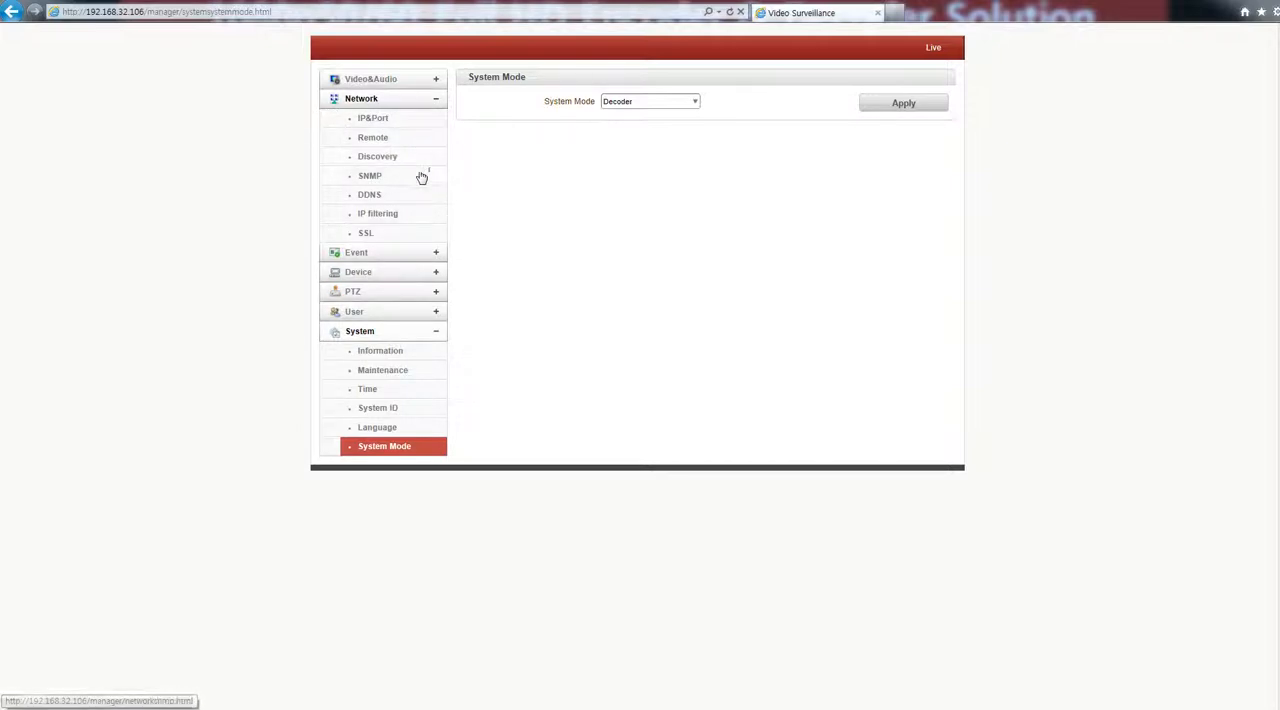
{"action": "left_click", "coordinate": [372, 136]}
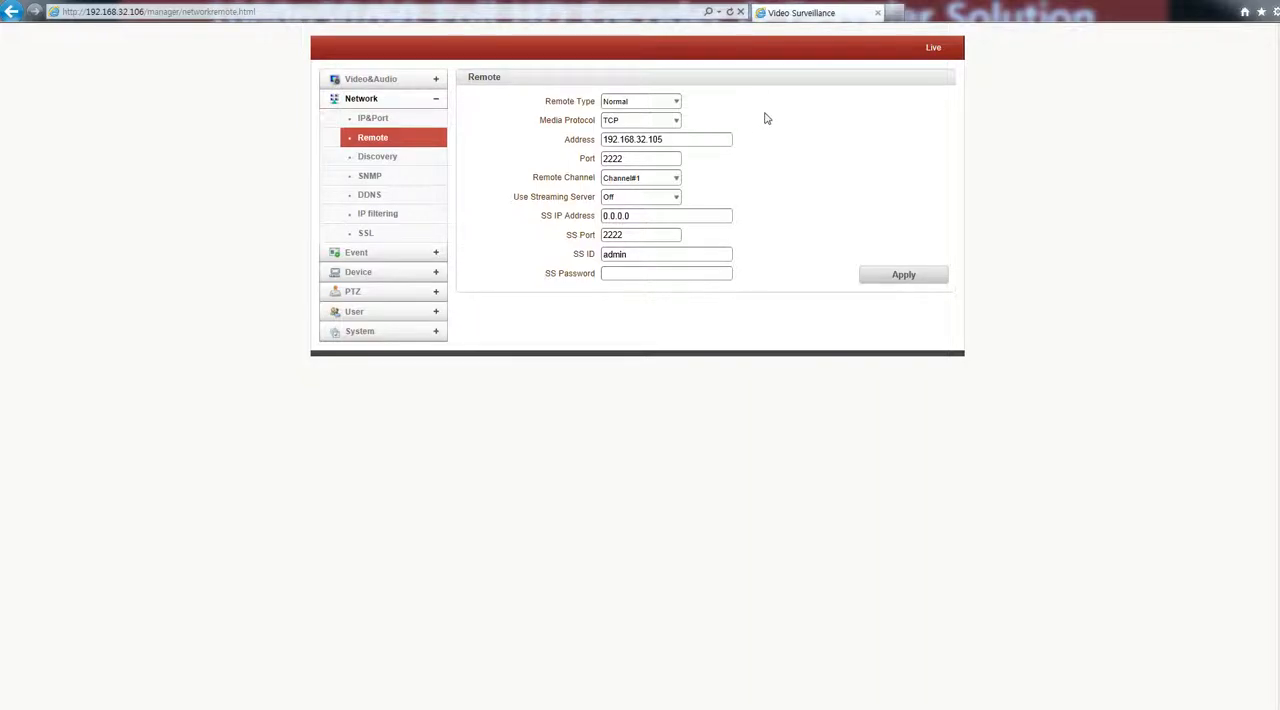
{"action": "triple_click", "coordinate": [666, 140]}
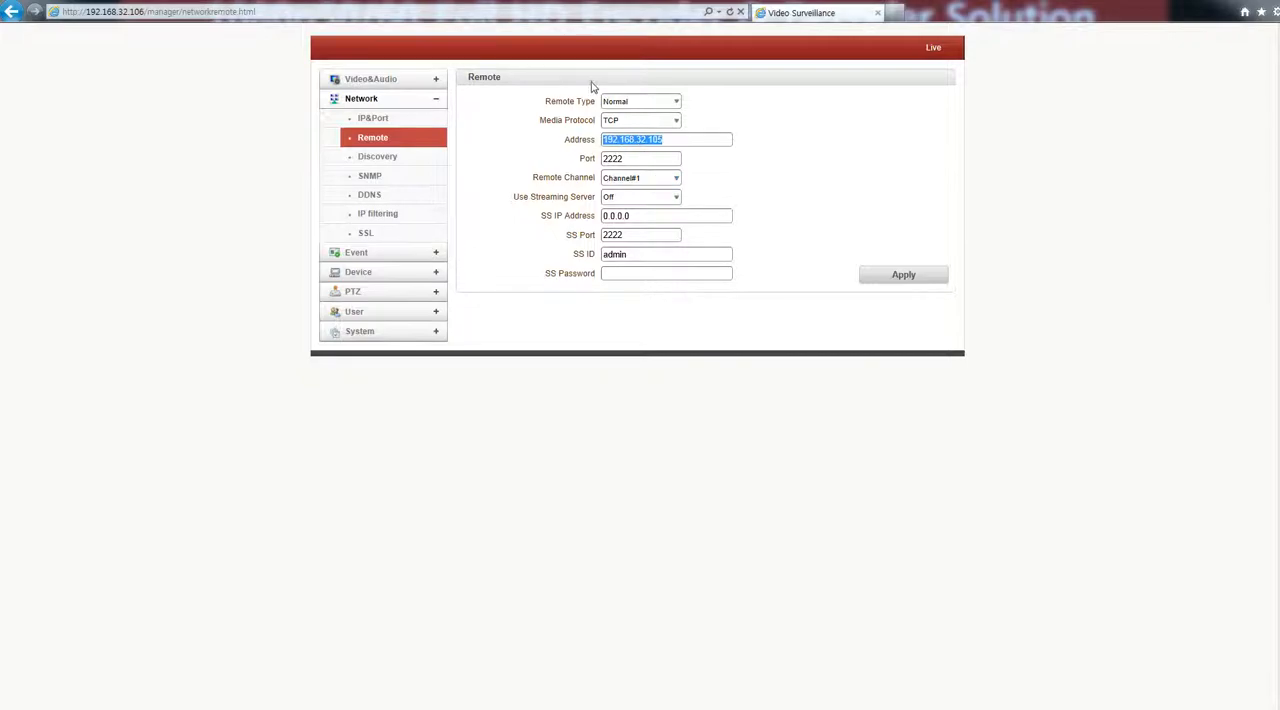
{"action": "left_click", "coordinate": [640, 100]}
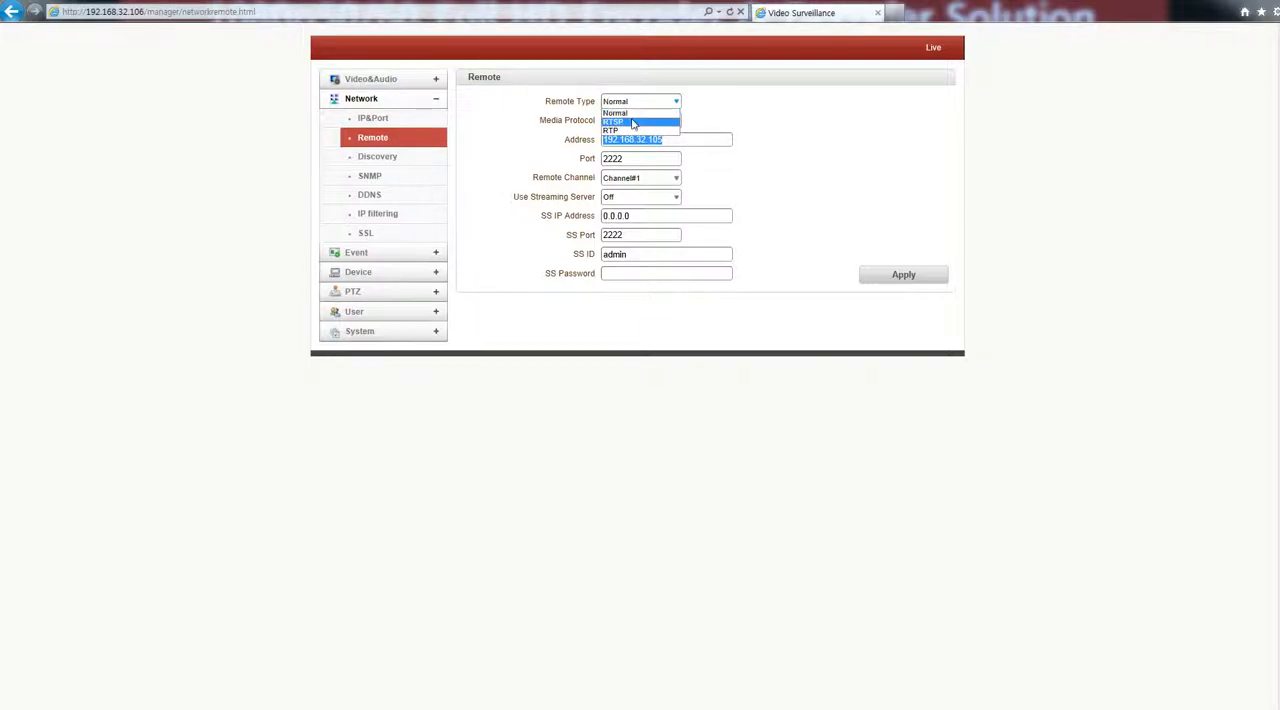
{"action": "left_click", "coordinate": [632, 122]}
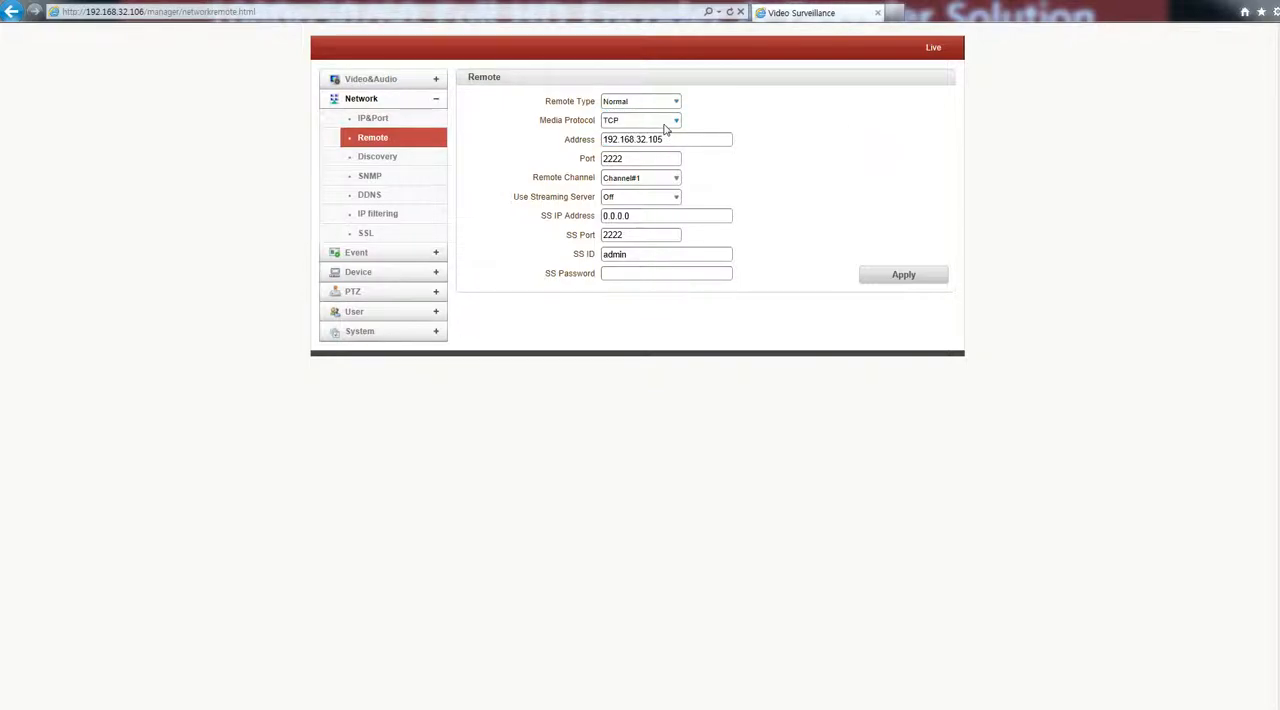
{"action": "left_click", "coordinate": [676, 120]}
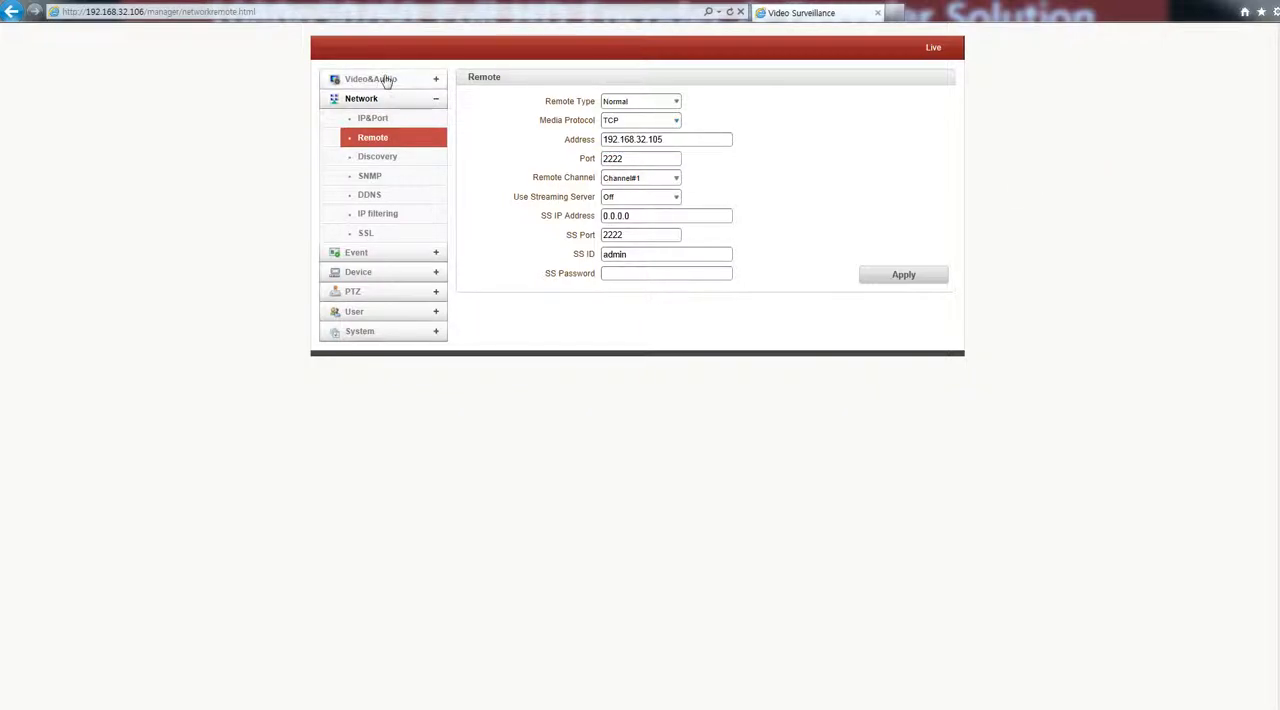
Review the decoder's video output settings, keeping output format 1080P60 (1920x1080)
{"action": "left_click", "coordinate": [370, 80]}
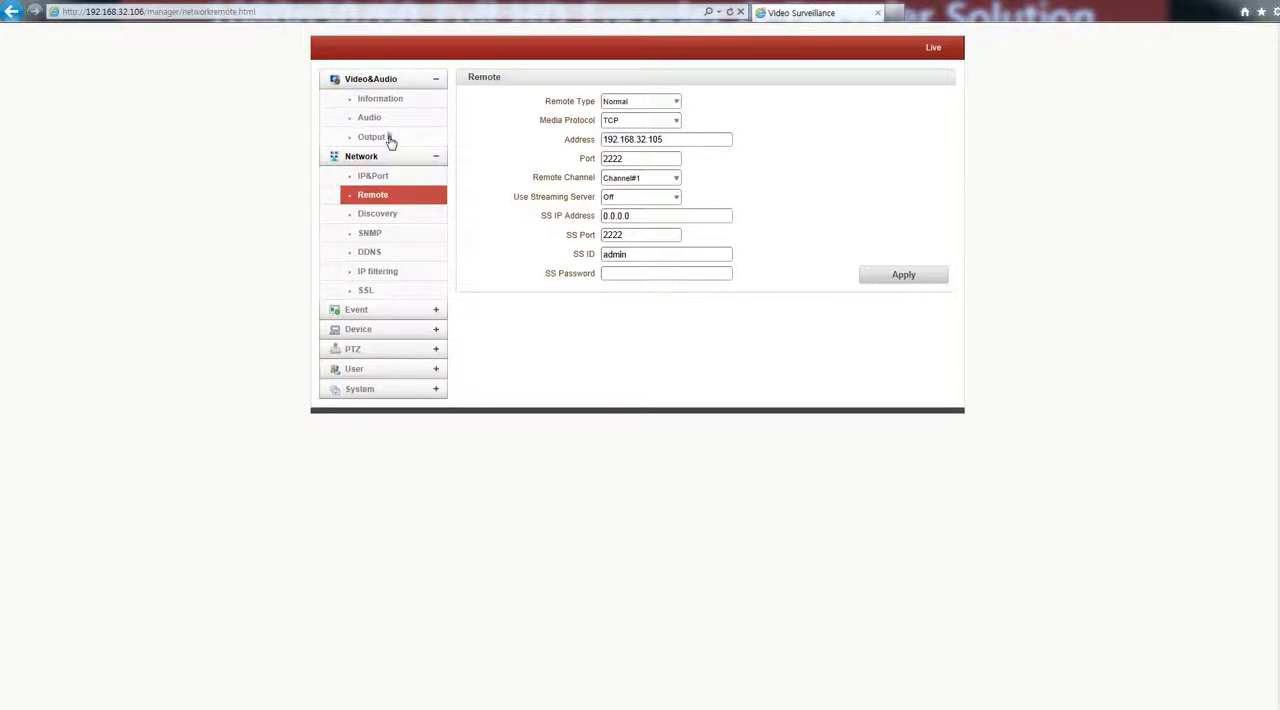
{"action": "left_click", "coordinate": [372, 136]}
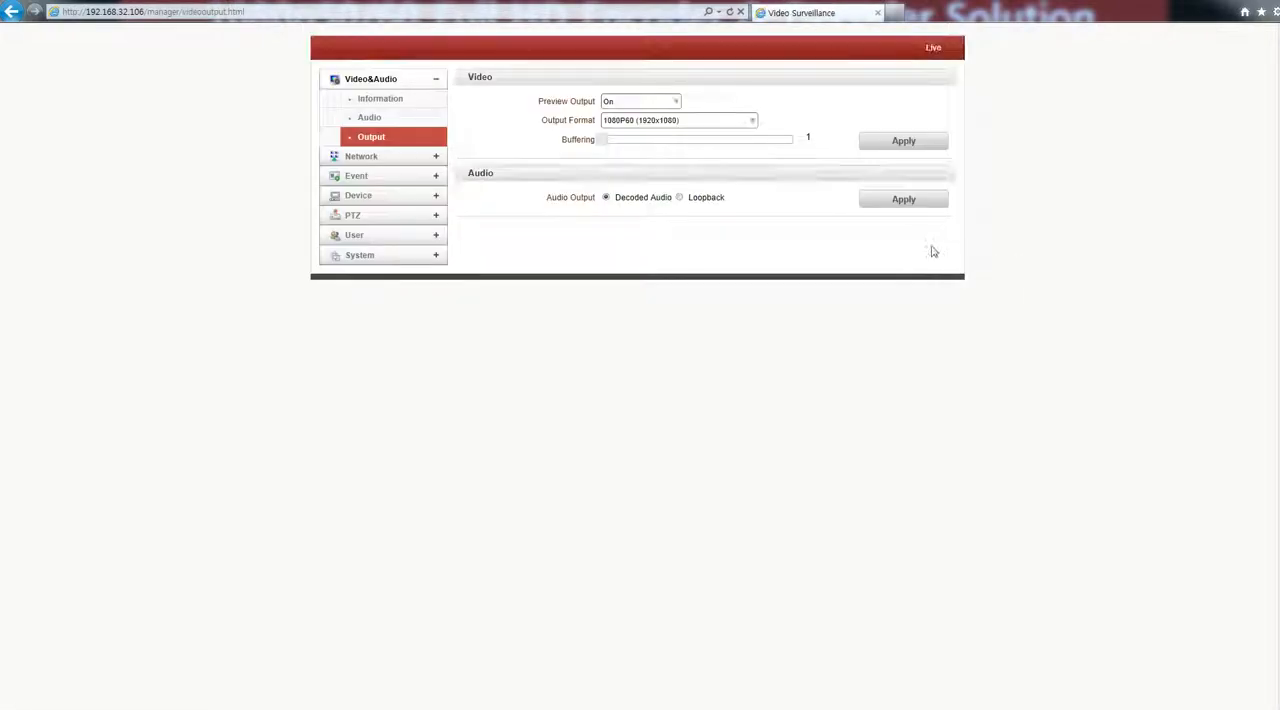
{"action": "mouse_move", "coordinate": [656, 164]}
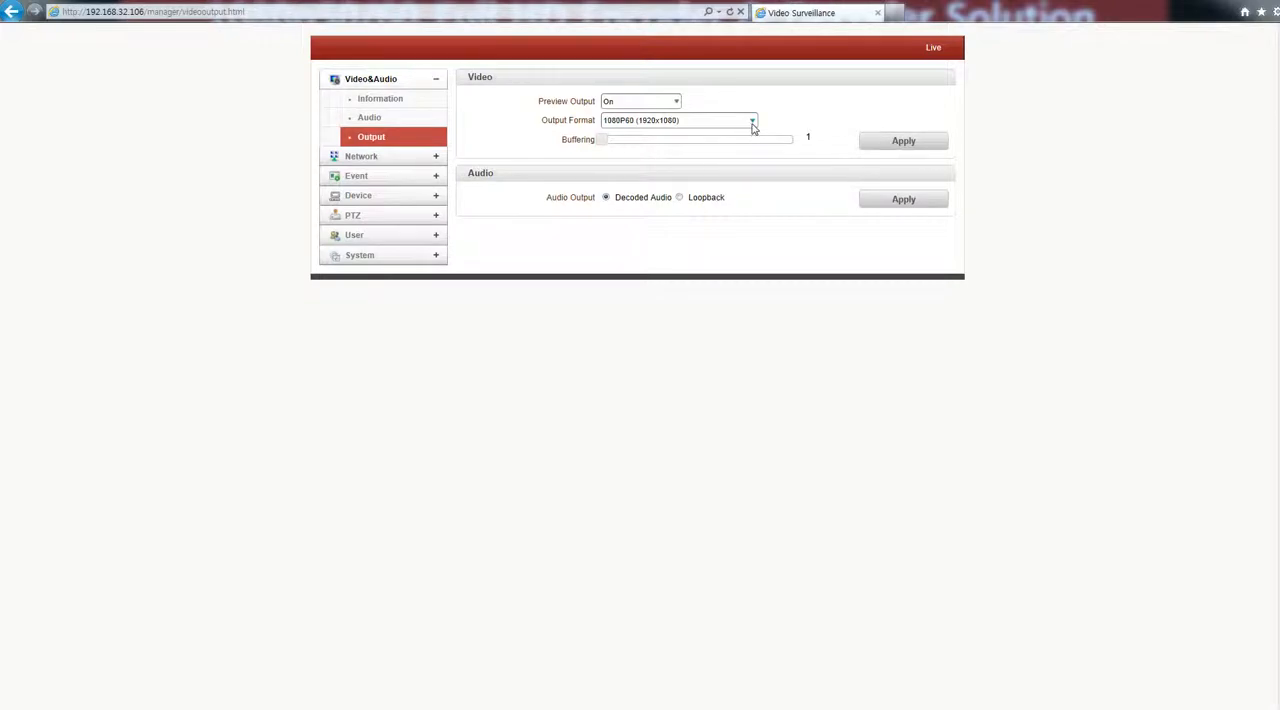
{"action": "left_click", "coordinate": [752, 120]}
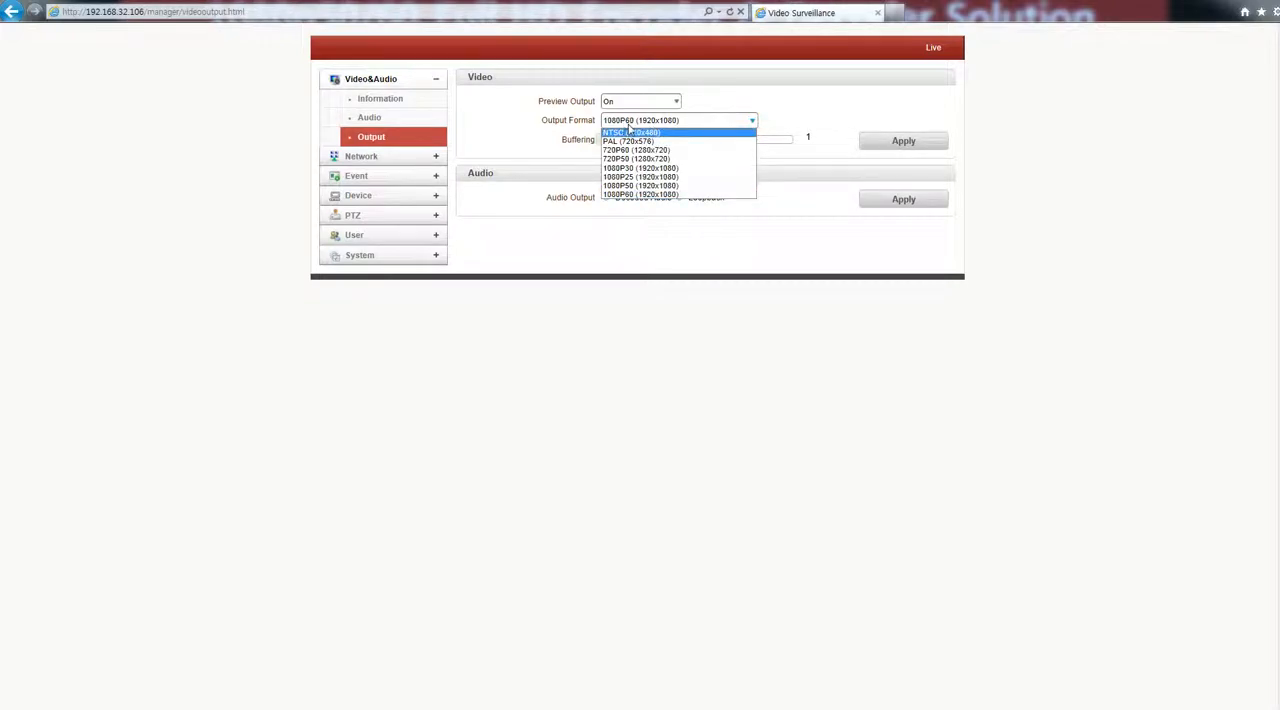
{"action": "mouse_move", "coordinate": [696, 140]}
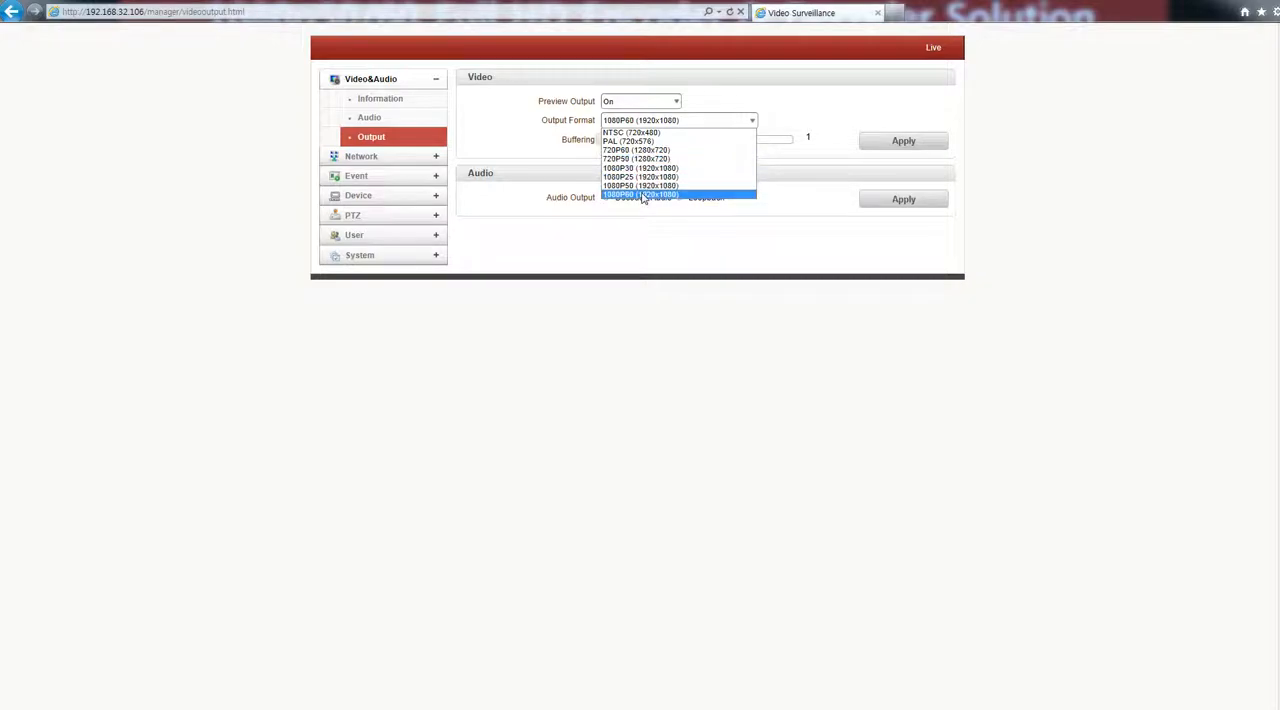
{"action": "left_click", "coordinate": [640, 194]}
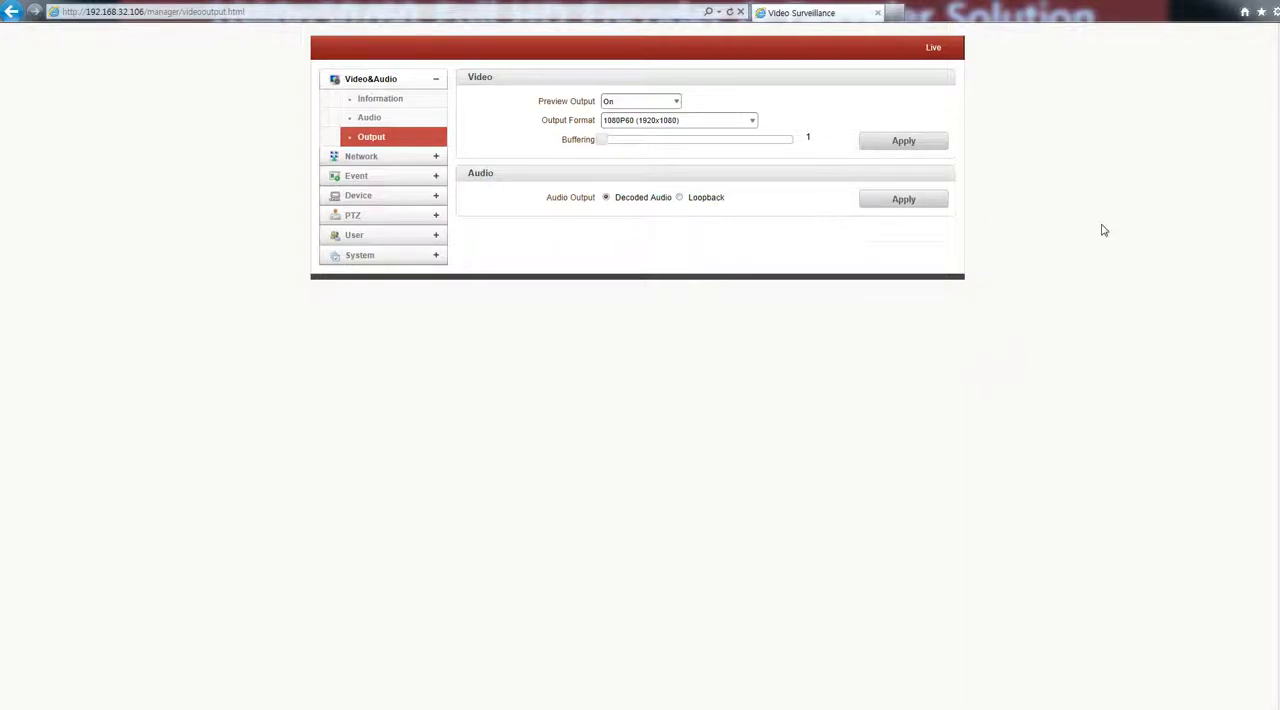
Start the decoder's live view playing the encoder's decoded video
{"action": "left_click", "coordinate": [932, 48]}
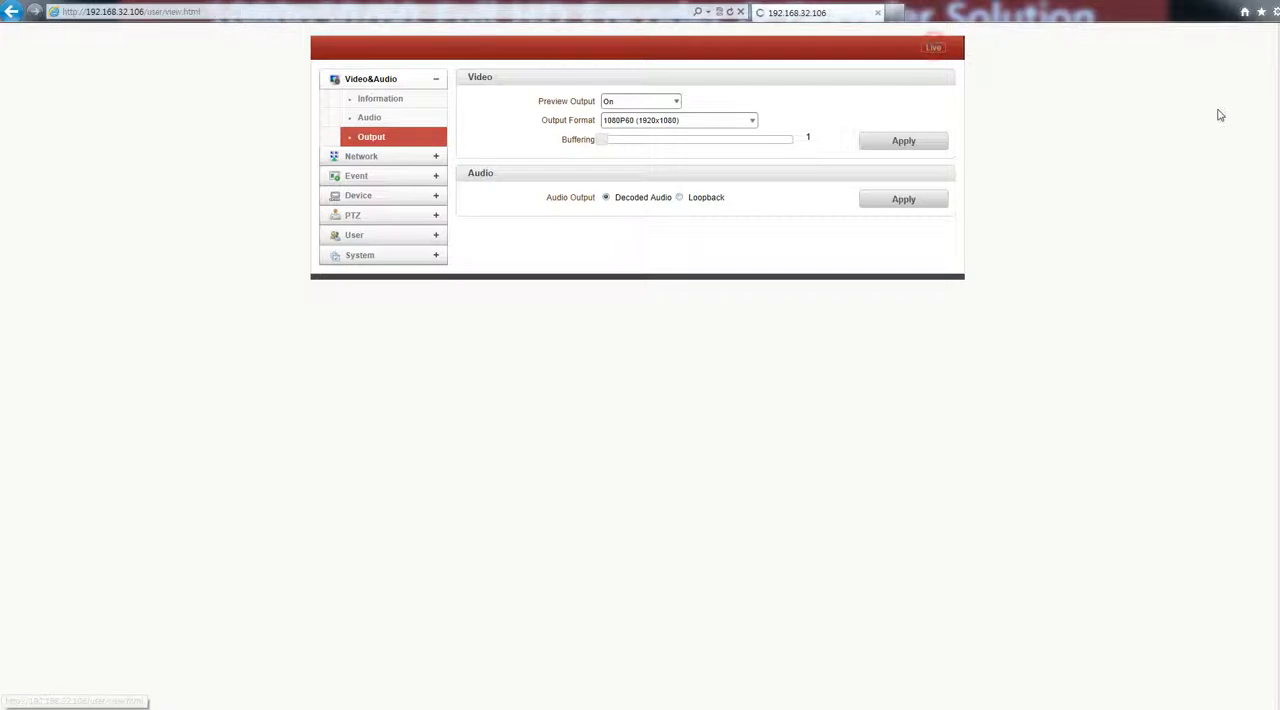
{"action": "left_click", "coordinate": [932, 48]}
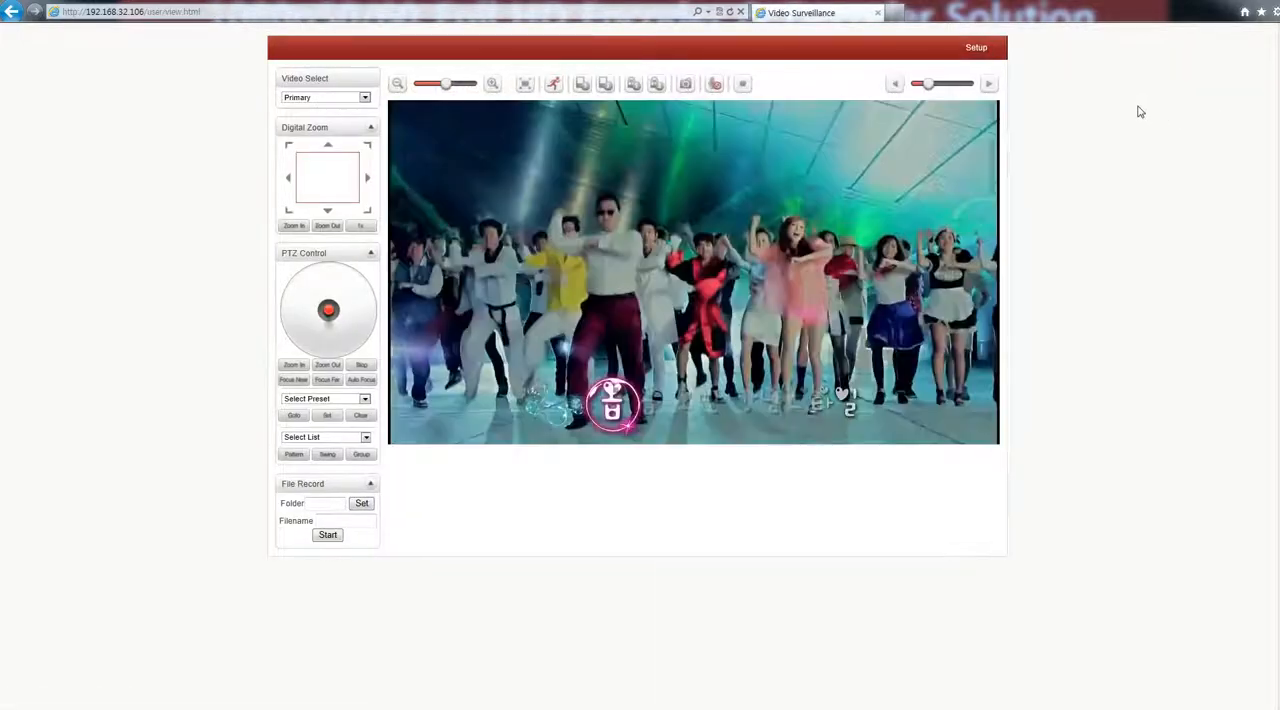